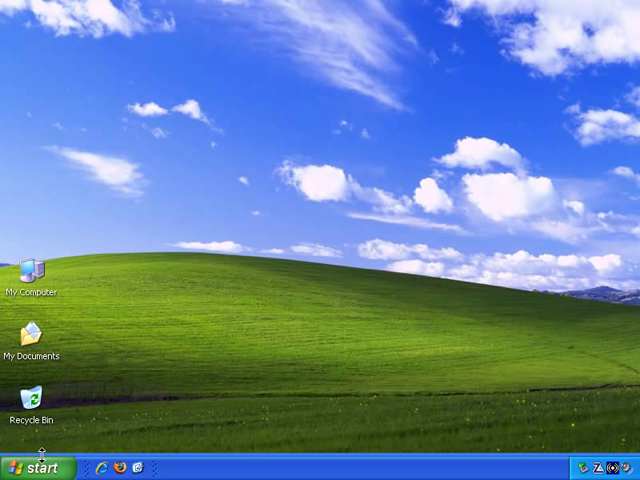
# Open the Control Panel from the Start menu
pyautogui.click(36, 468)
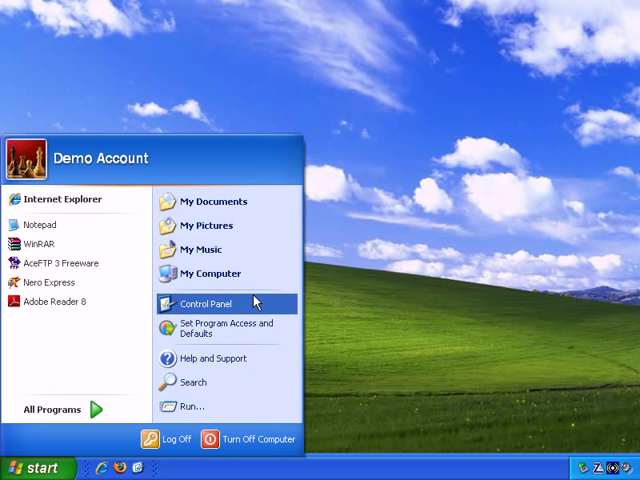
pyautogui.moveTo(256, 304)
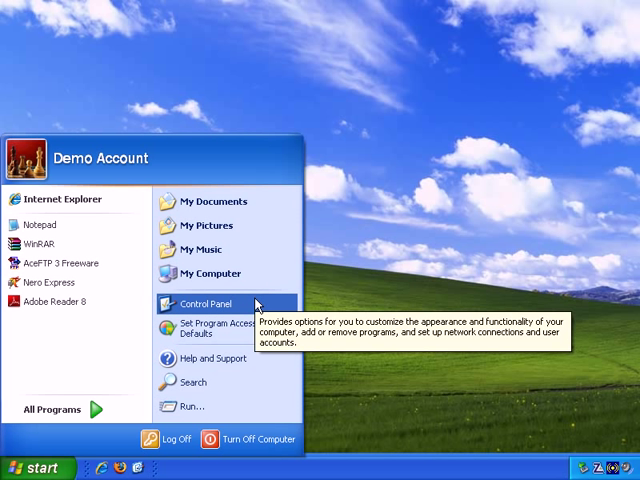
pyautogui.click(196, 304)
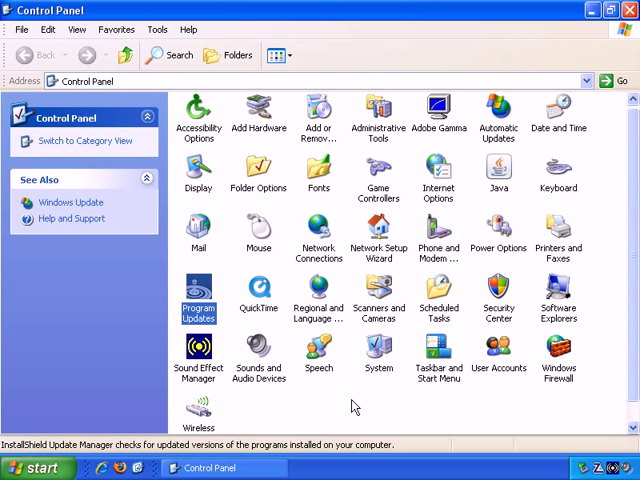
pyautogui.moveTo(232, 176)
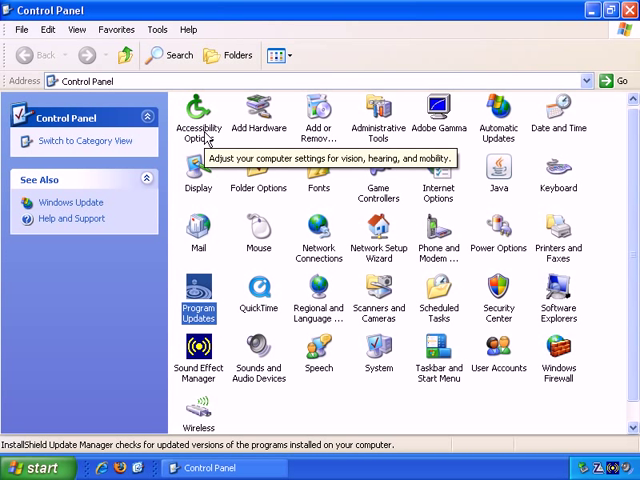
pyautogui.moveTo(270, 136)
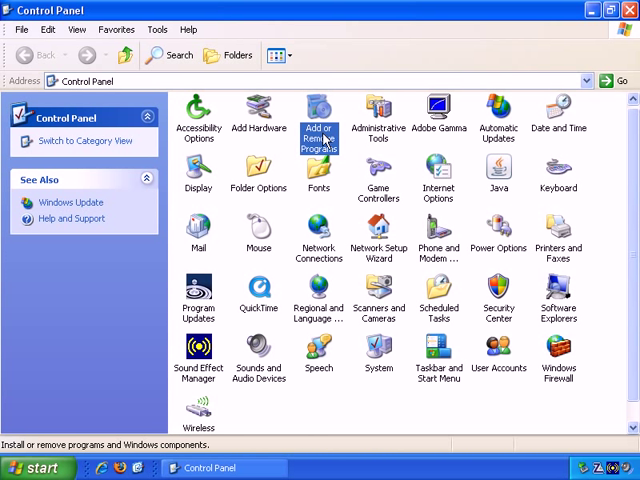
pyautogui.moveTo(350, 144)
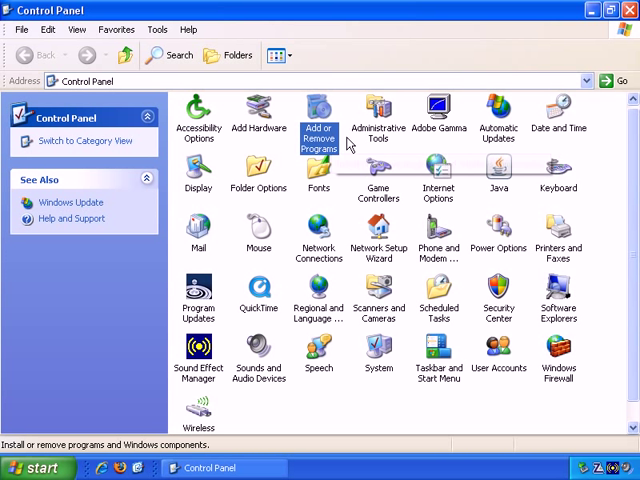
pyautogui.moveTo(408, 156)
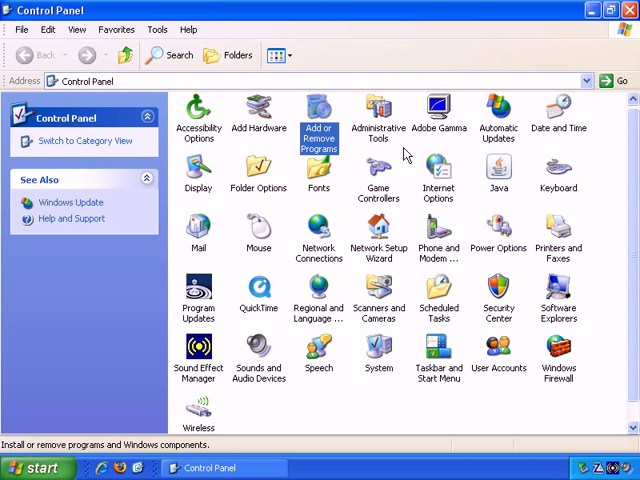
pyautogui.moveTo(402, 152)
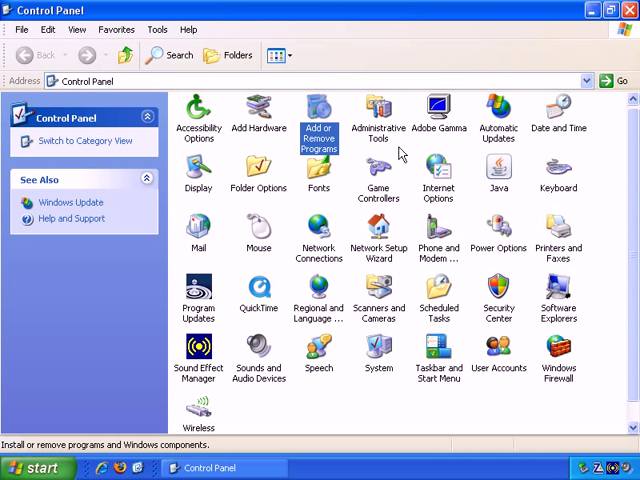
pyautogui.moveTo(336, 136)
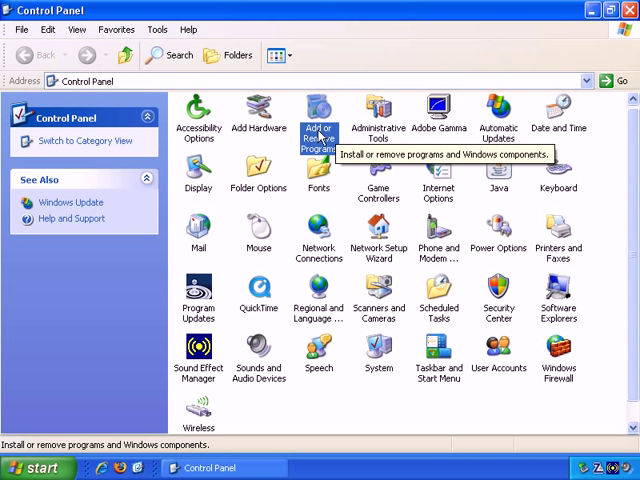
# Open Add or Remove Programs to list installed software alphabetically by name
pyautogui.doubleClick(318, 110)
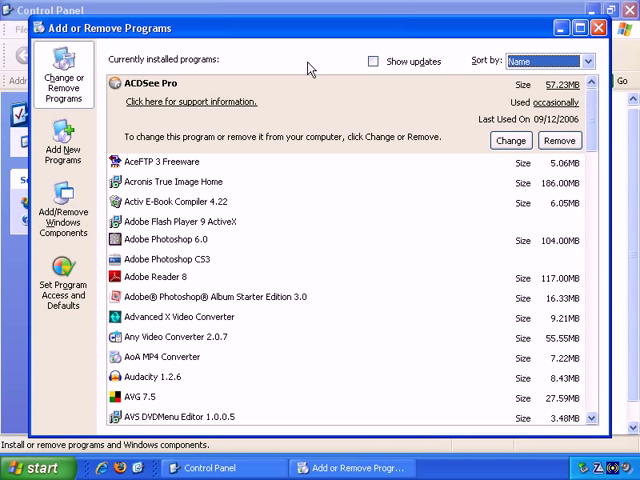
pyautogui.moveTo(276, 92)
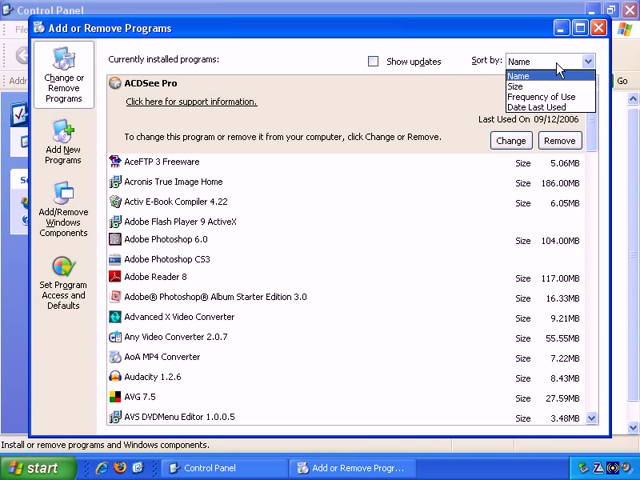
pyautogui.moveTo(460, 52)
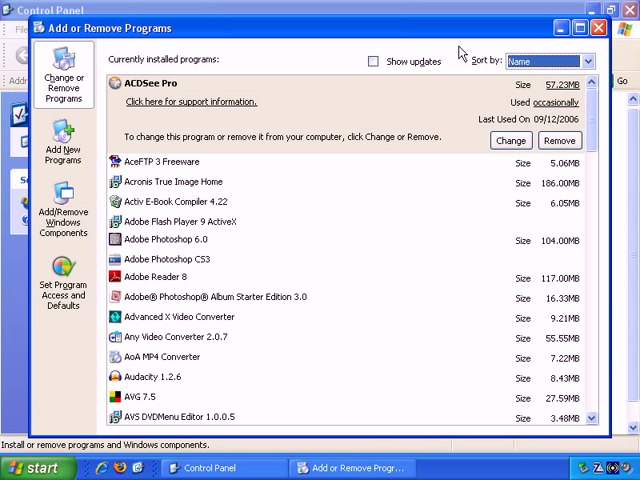
pyautogui.moveTo(306, 104)
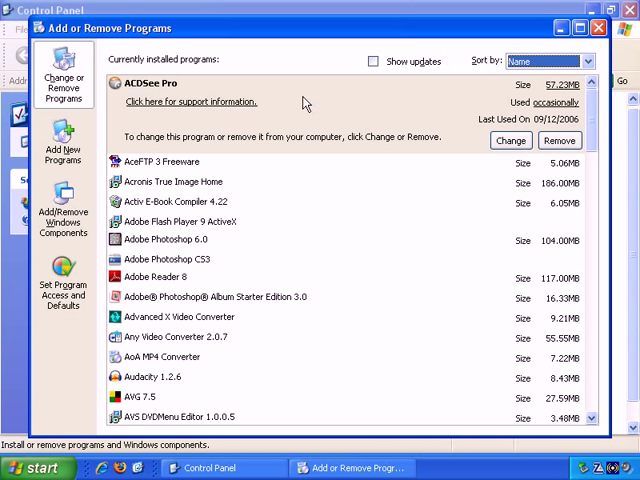
pyautogui.moveTo(592, 144)
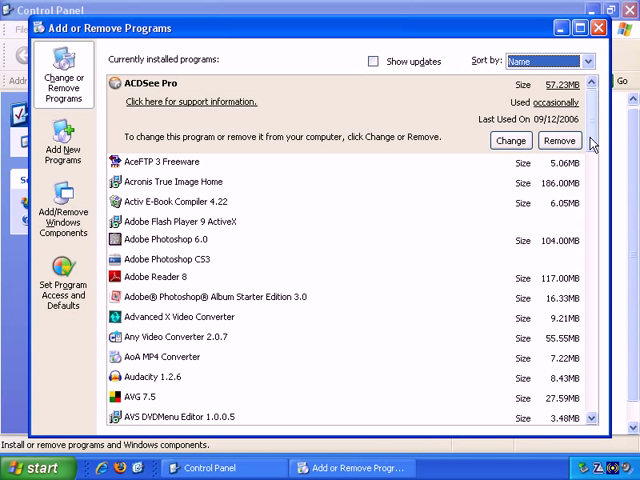
# Select AoA MP4 Converter to show its size, usage and Remove option
pyautogui.click(164, 300)
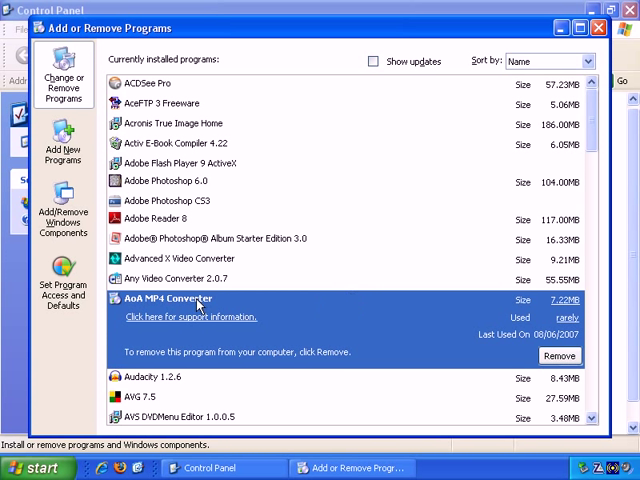
pyautogui.moveTo(412, 320)
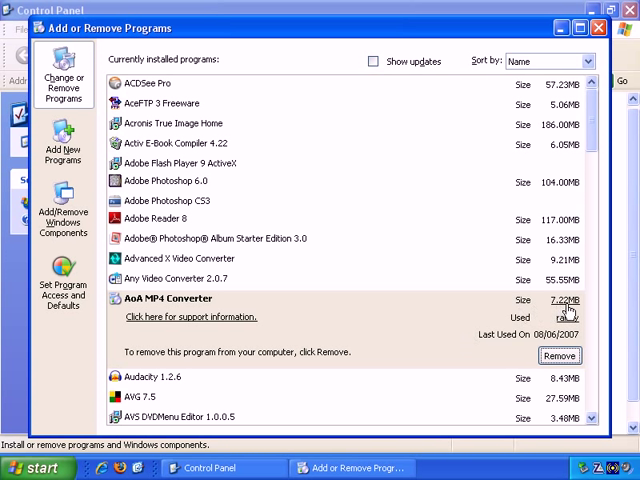
pyautogui.moveTo(508, 312)
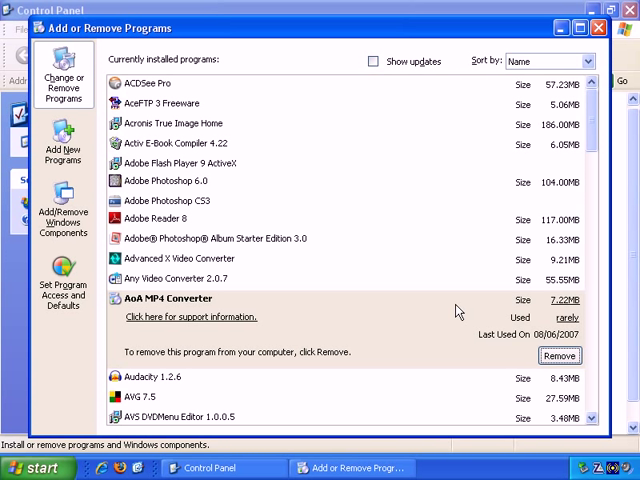
pyautogui.moveTo(38, 468)
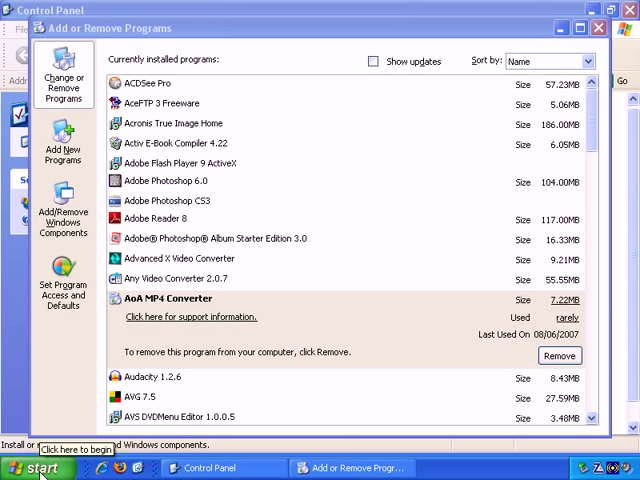
pyautogui.click(36, 468)
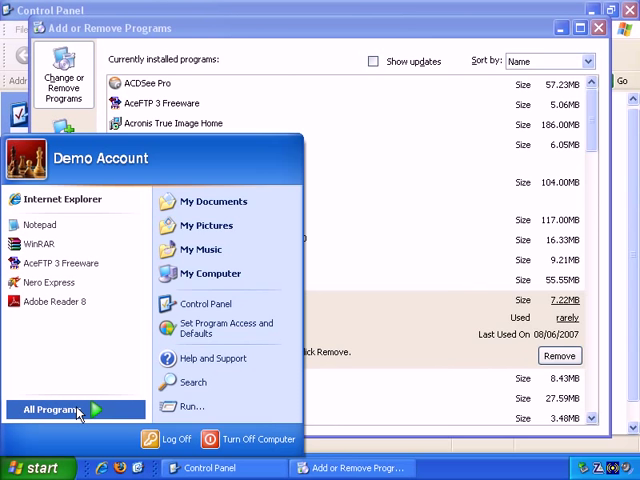
pyautogui.click(50, 410)
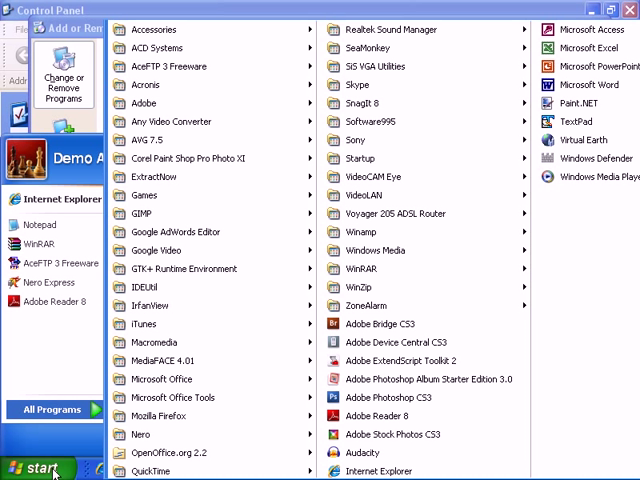
pyautogui.moveTo(192, 196)
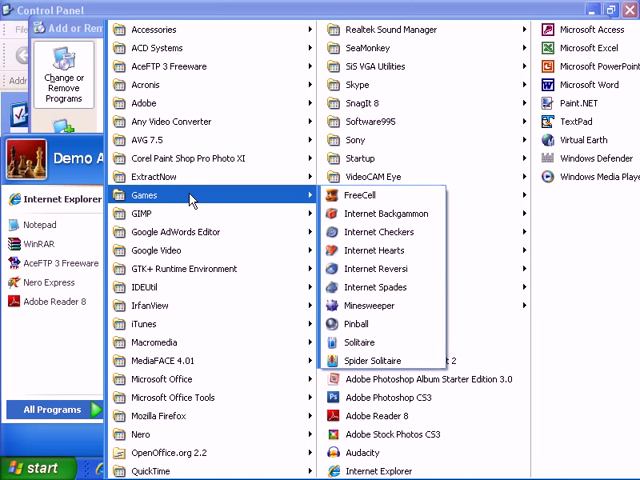
pyautogui.rightClick(144, 196)
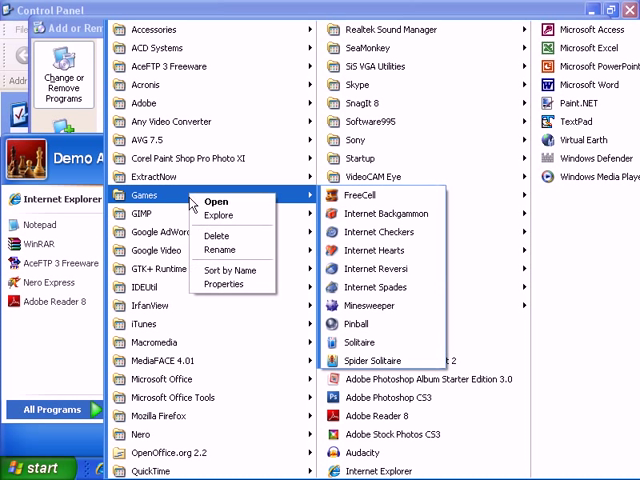
pyautogui.moveTo(222, 236)
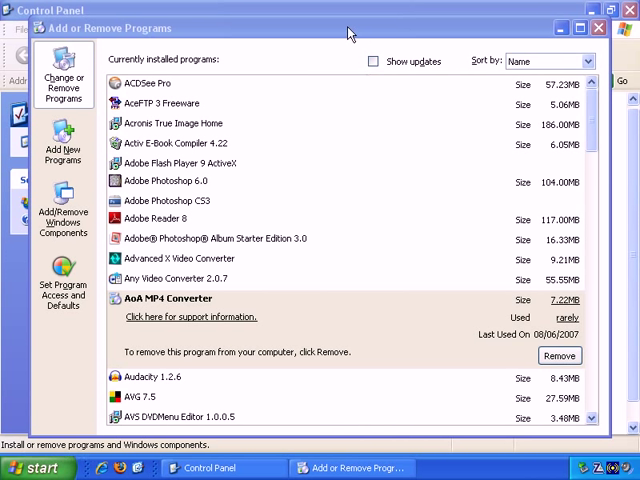
pyautogui.moveTo(306, 320)
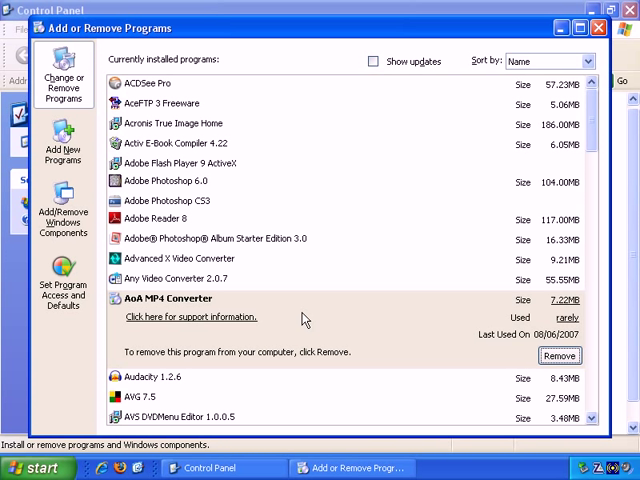
pyautogui.moveTo(336, 330)
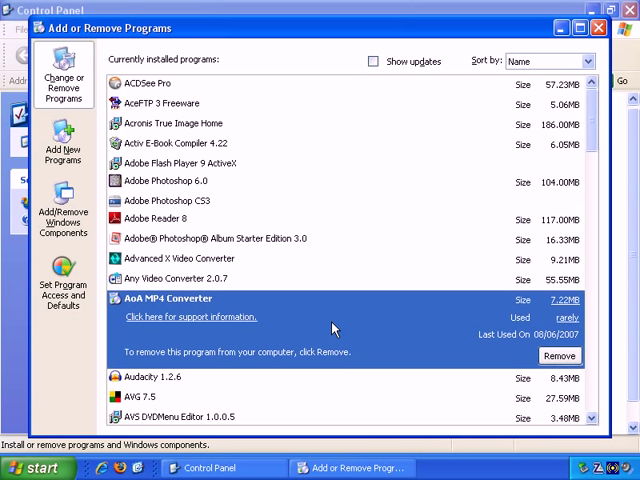
pyautogui.moveTo(560, 356)
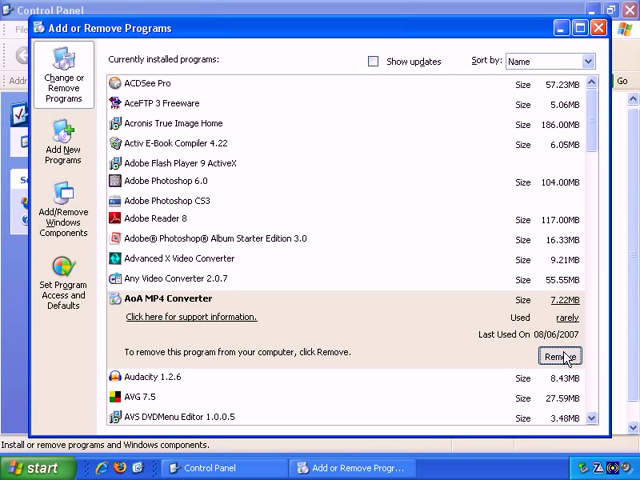
# Remove AoA MP4 Converter and confirm the uninstall with Yes
pyautogui.click(560, 356)
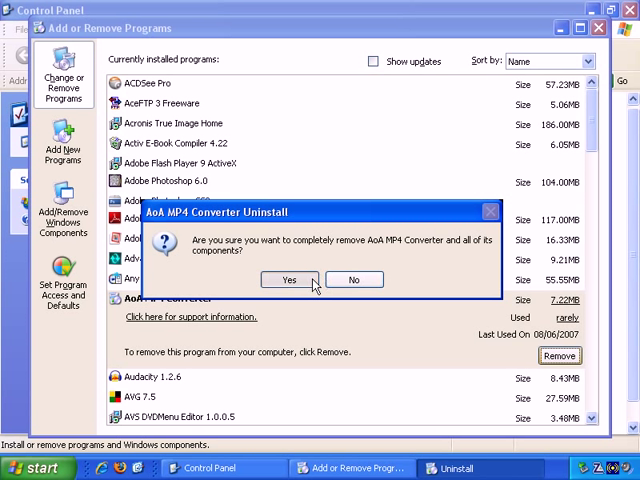
pyautogui.click(288, 280)
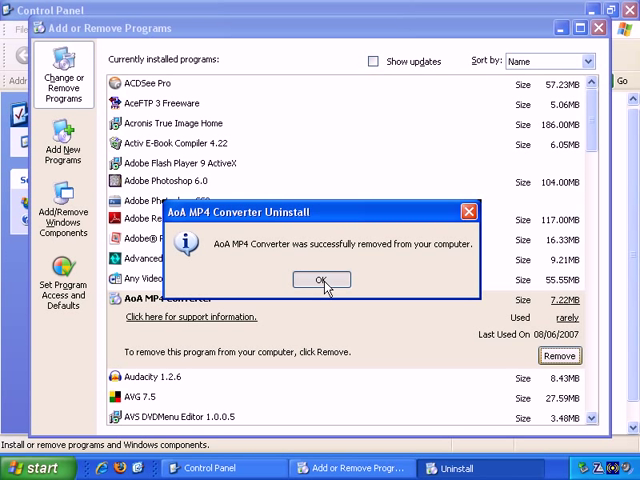
# Acknowledge the removal message and go to Set Program Access and Defaults
pyautogui.click(320, 280)
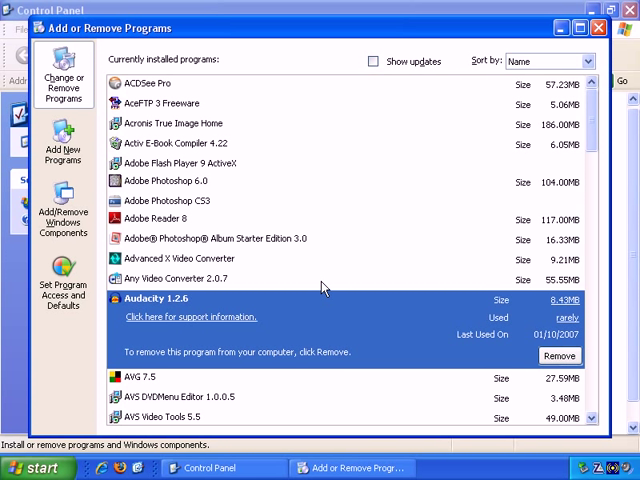
pyautogui.click(64, 144)
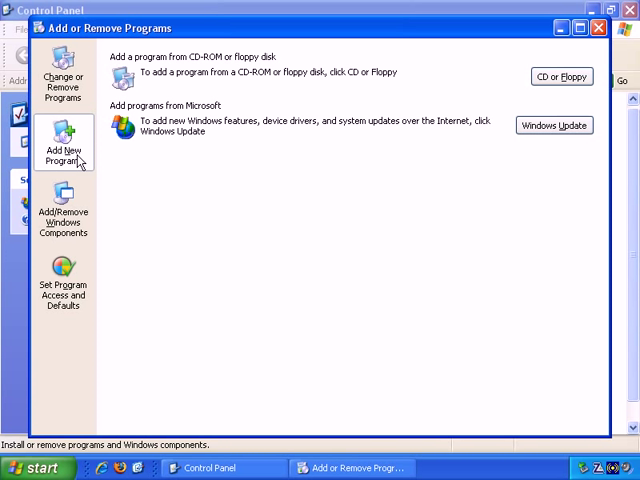
pyautogui.moveTo(84, 160)
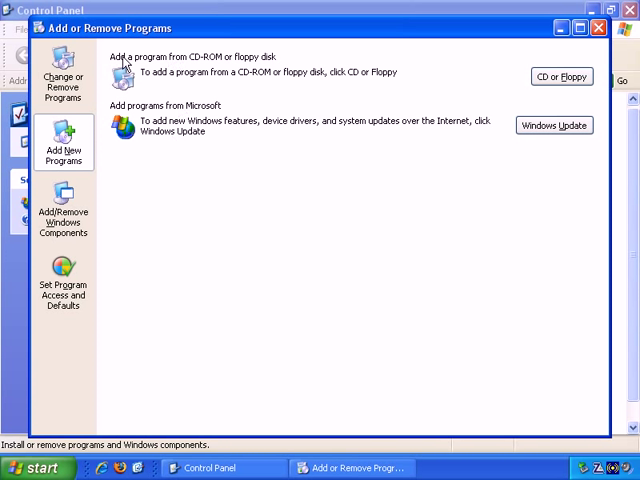
pyautogui.moveTo(224, 72)
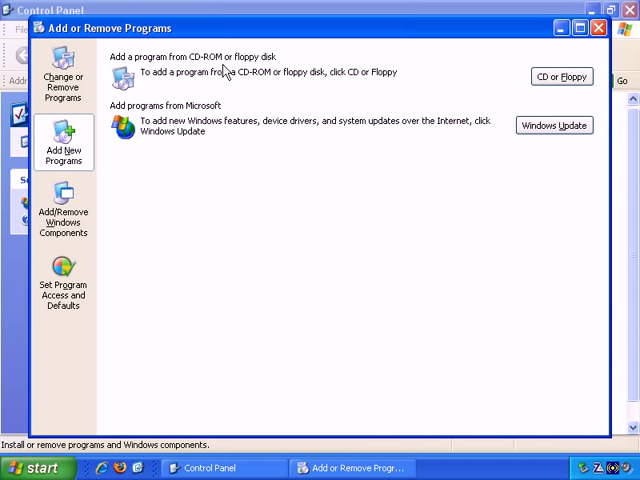
pyautogui.moveTo(248, 86)
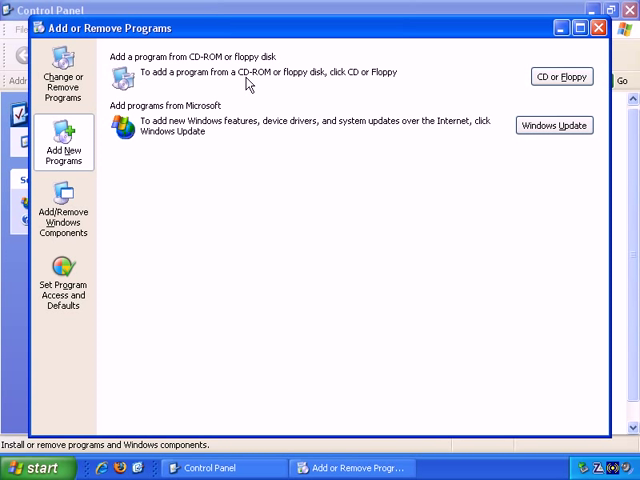
pyautogui.moveTo(268, 76)
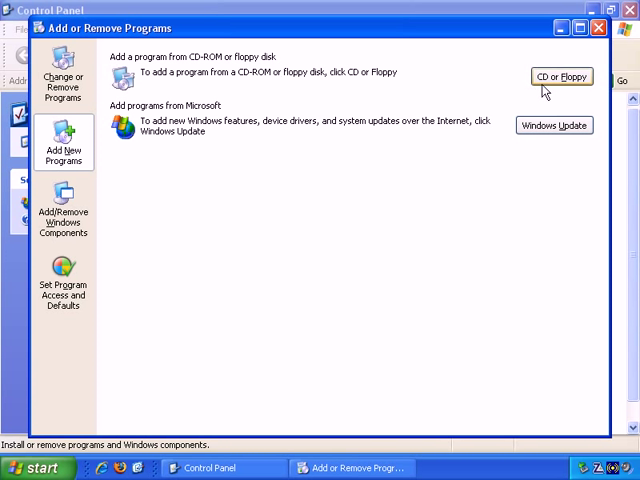
pyautogui.moveTo(544, 90)
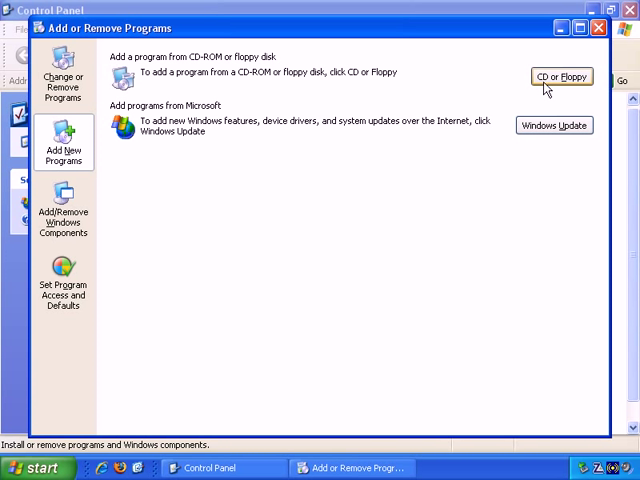
pyautogui.moveTo(140, 120)
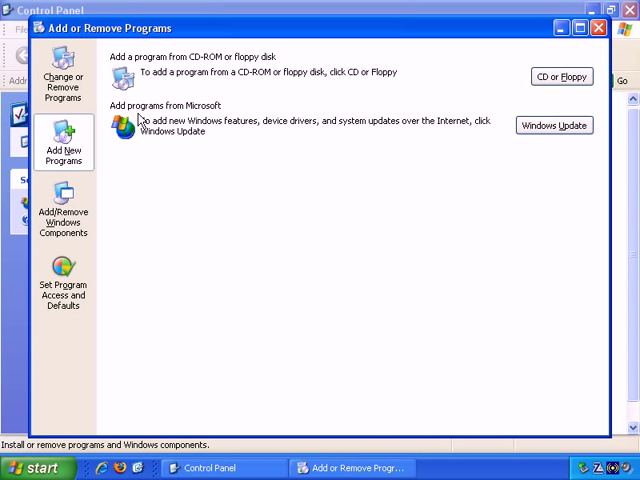
pyautogui.moveTo(552, 126)
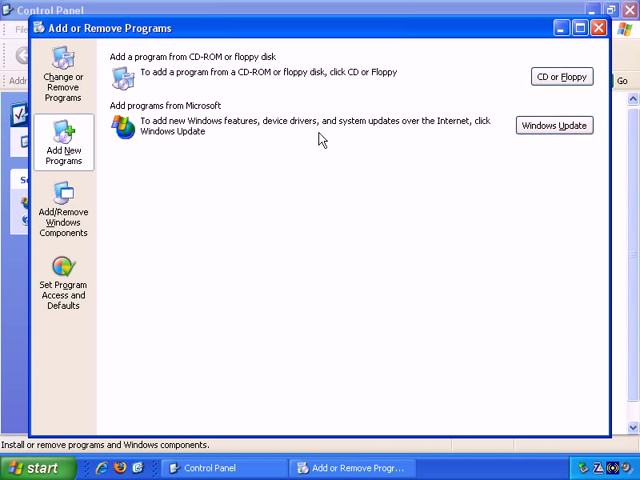
pyautogui.moveTo(84, 210)
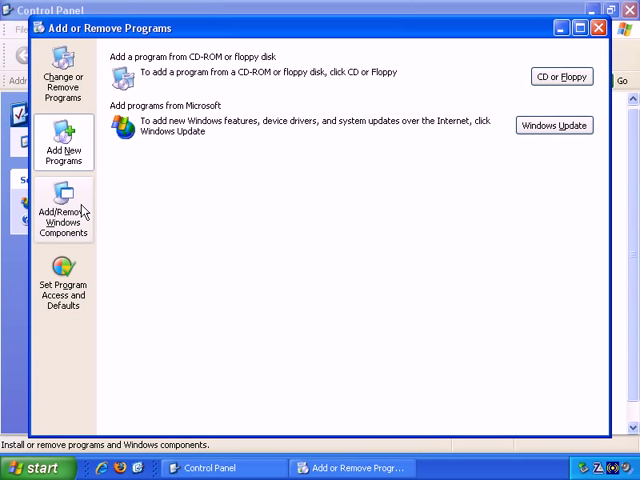
# Show the Windows Components Wizard, tick Fax Services and view the Accessories and Utilities description
pyautogui.click(62, 210)
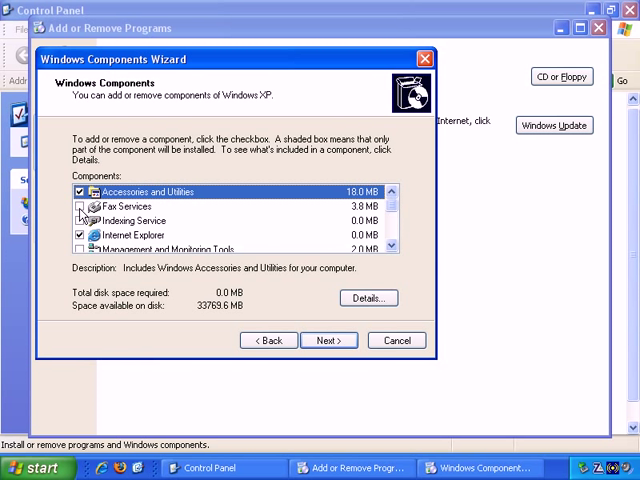
pyautogui.click(78, 204)
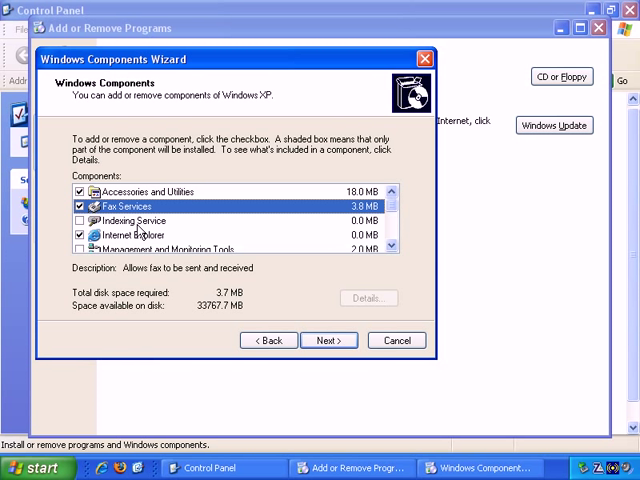
pyautogui.moveTo(132, 222)
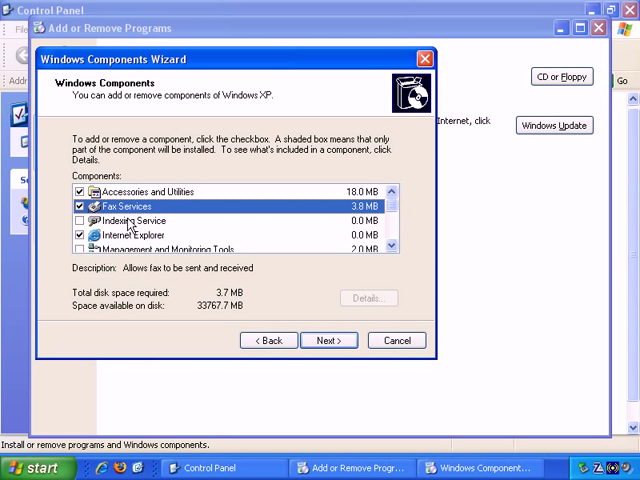
pyautogui.click(80, 204)
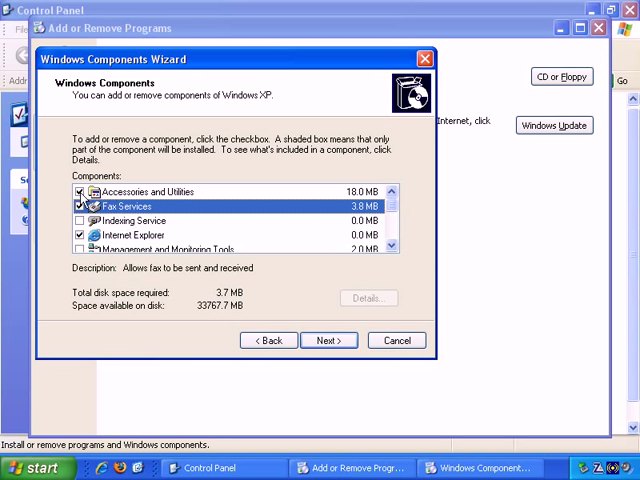
pyautogui.click(144, 192)
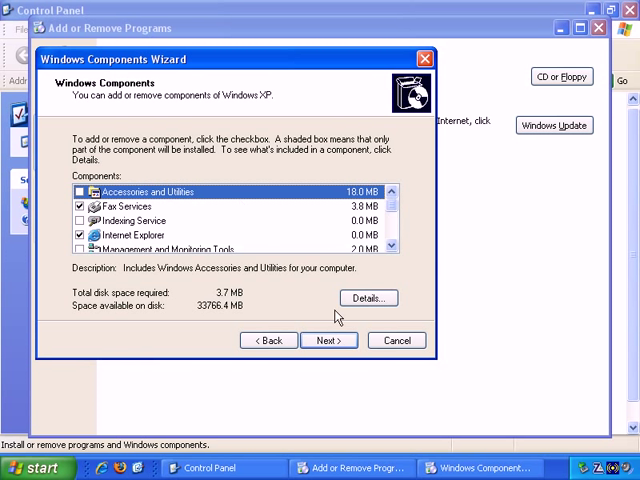
pyautogui.moveTo(328, 340)
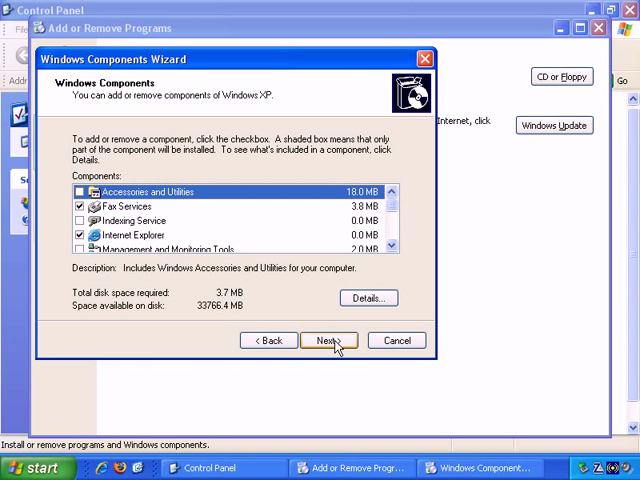
pyautogui.moveTo(336, 350)
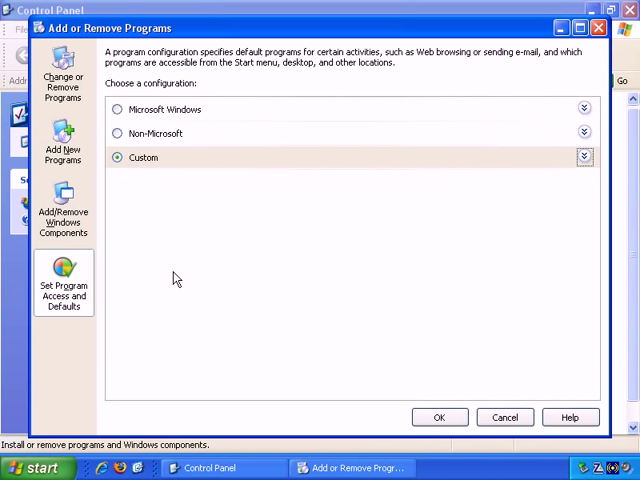
pyautogui.moveTo(86, 280)
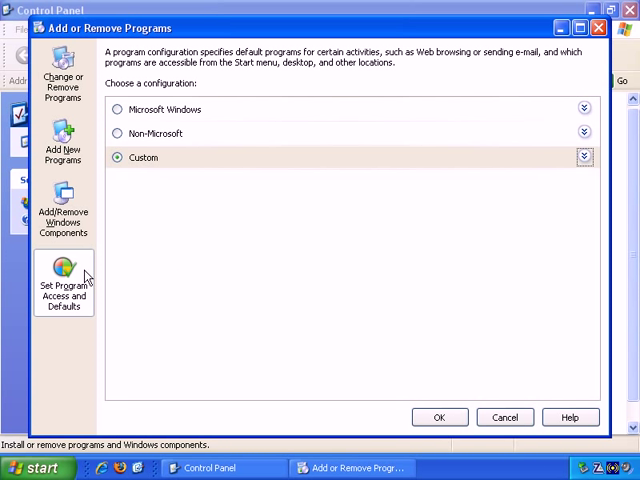
pyautogui.moveTo(184, 238)
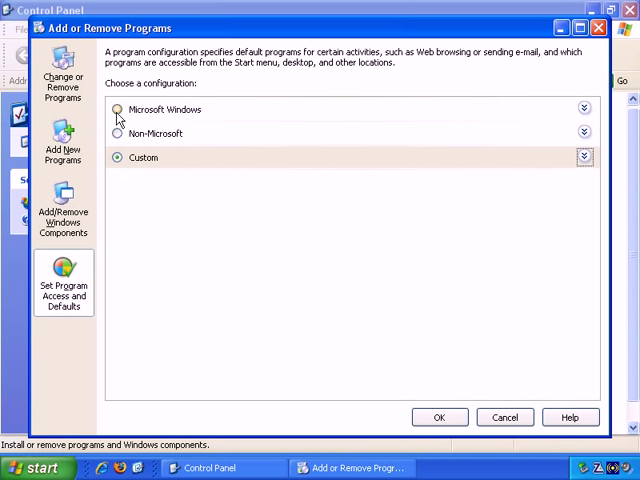
# Select the Microsoft Windows configuration and keep the current Microsoft e-mail program as default
pyautogui.click(118, 110)
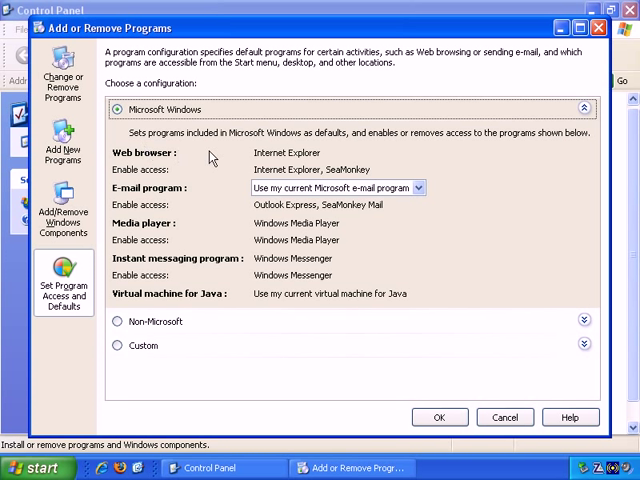
pyautogui.moveTo(168, 158)
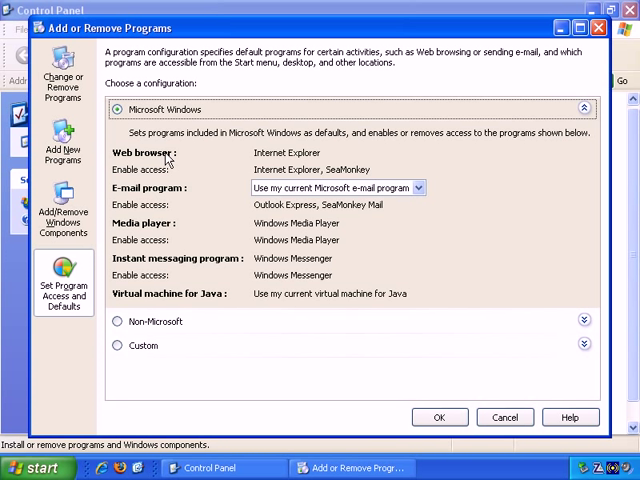
pyautogui.moveTo(280, 160)
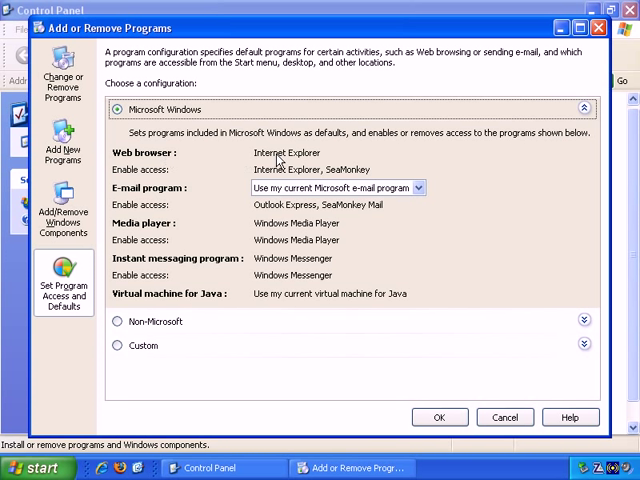
pyautogui.moveTo(272, 196)
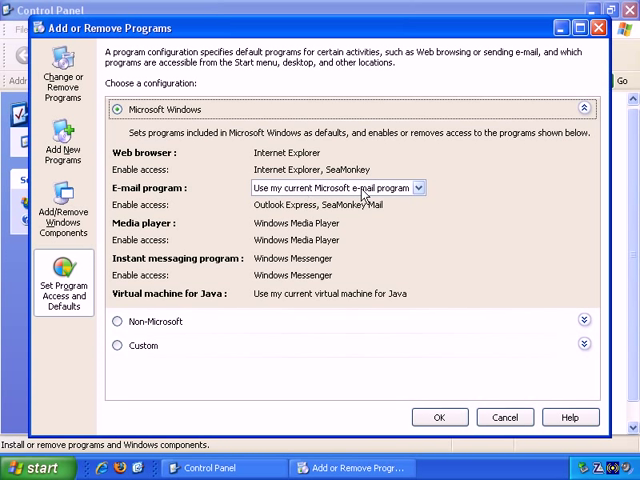
pyautogui.click(418, 188)
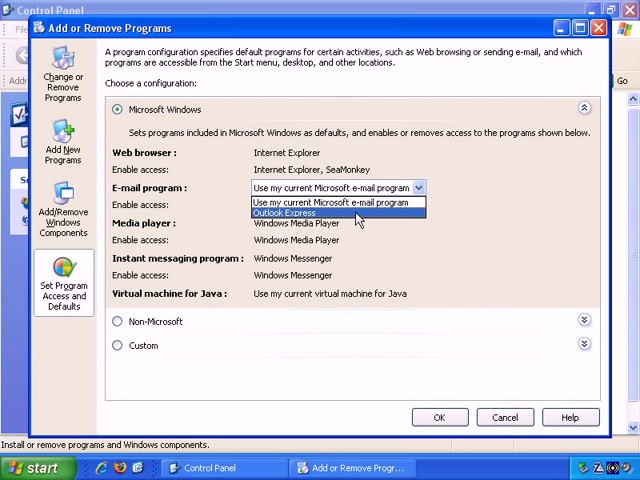
pyautogui.click(336, 200)
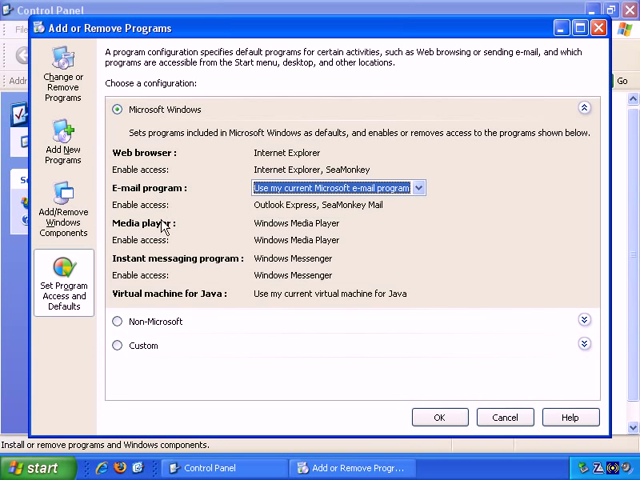
pyautogui.moveTo(222, 270)
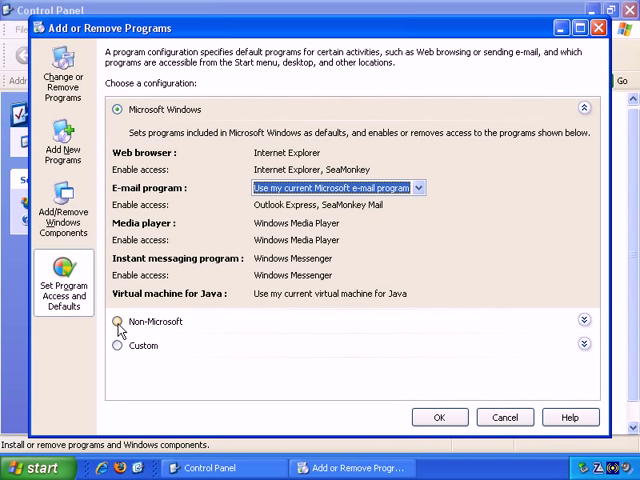
pyautogui.moveTo(156, 156)
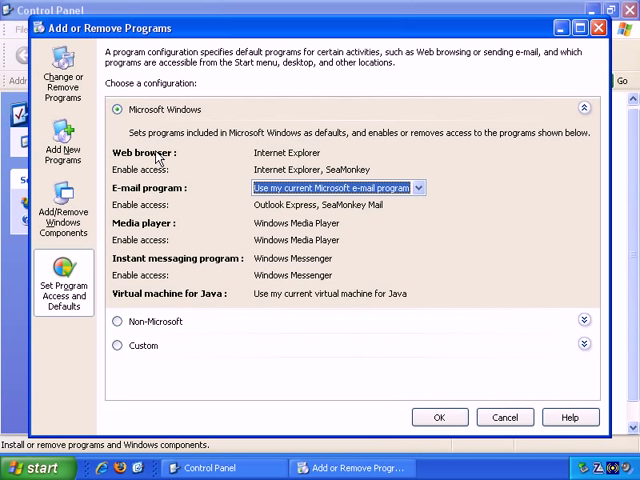
pyautogui.moveTo(148, 196)
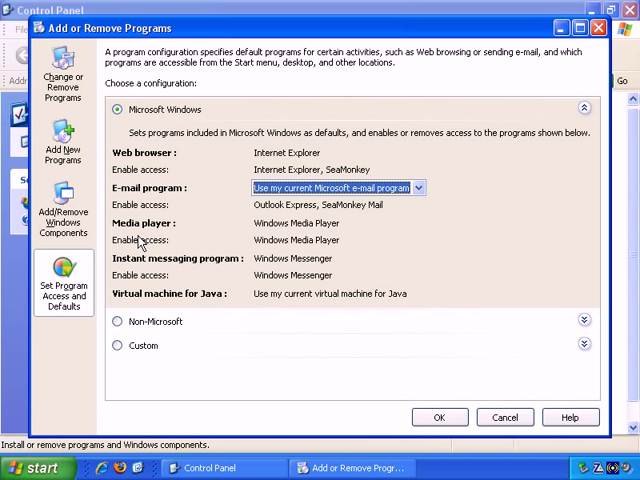
pyautogui.moveTo(172, 176)
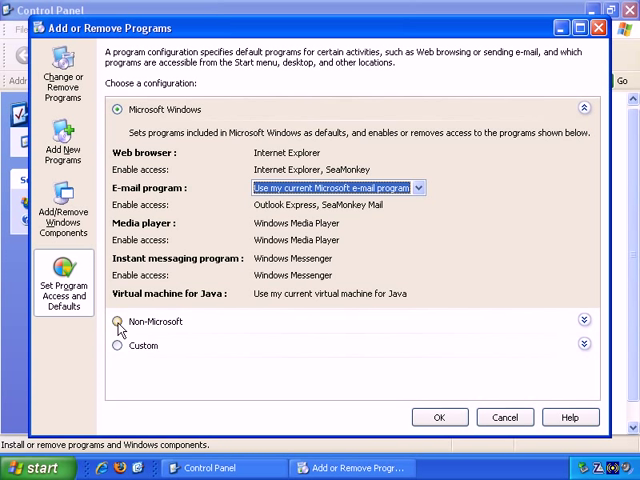
# Review the Non-Microsoft configuration, then select the Custom configuration
pyautogui.click(118, 320)
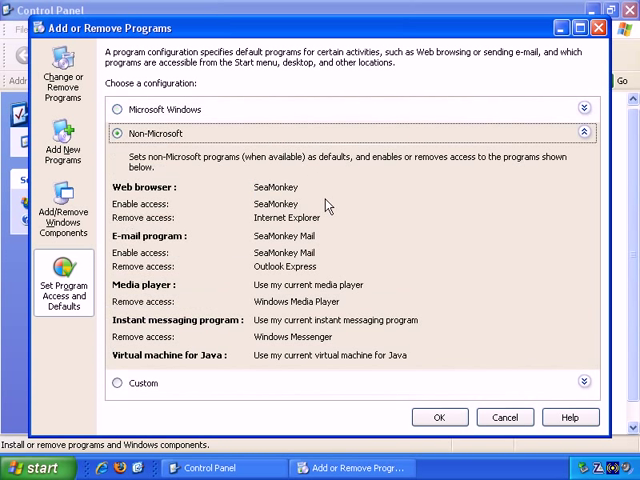
pyautogui.moveTo(118, 188)
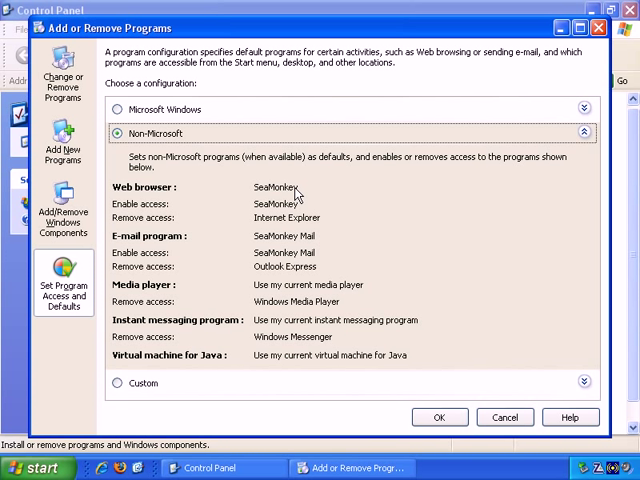
pyautogui.moveTo(224, 260)
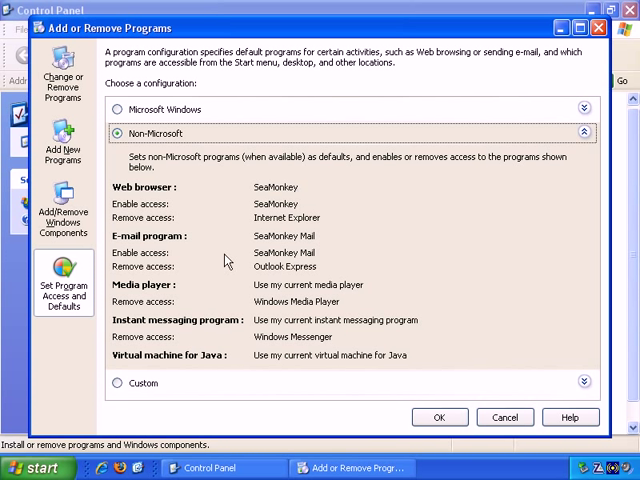
pyautogui.moveTo(312, 244)
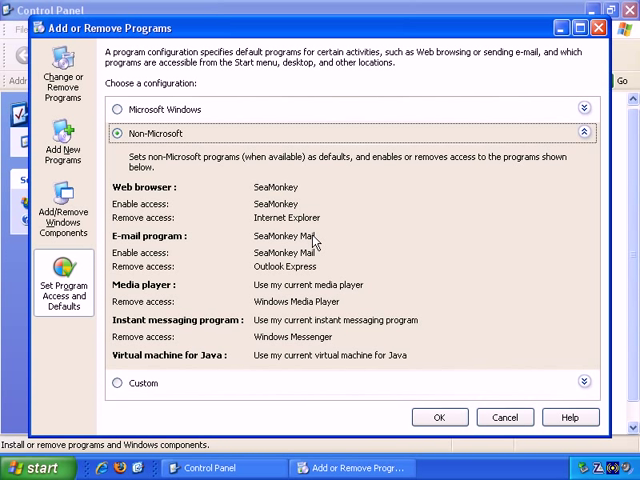
pyautogui.moveTo(268, 290)
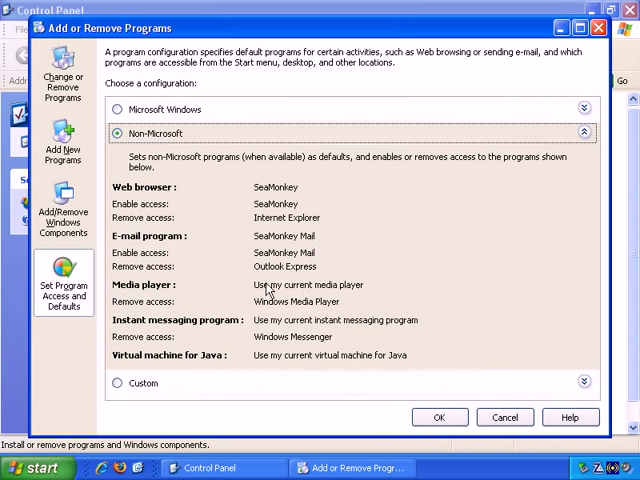
pyautogui.moveTo(268, 292)
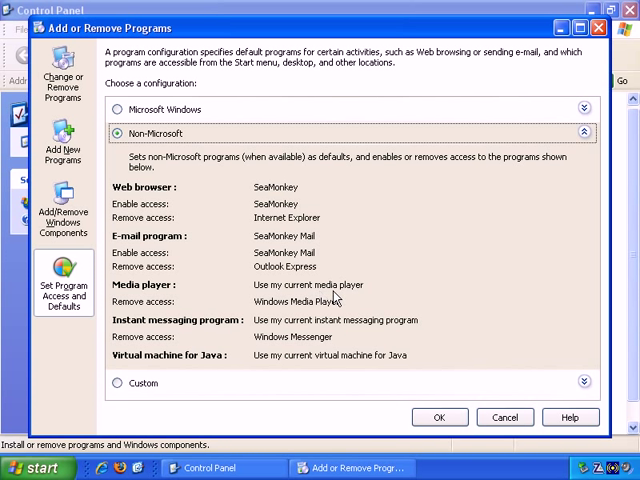
pyautogui.moveTo(168, 336)
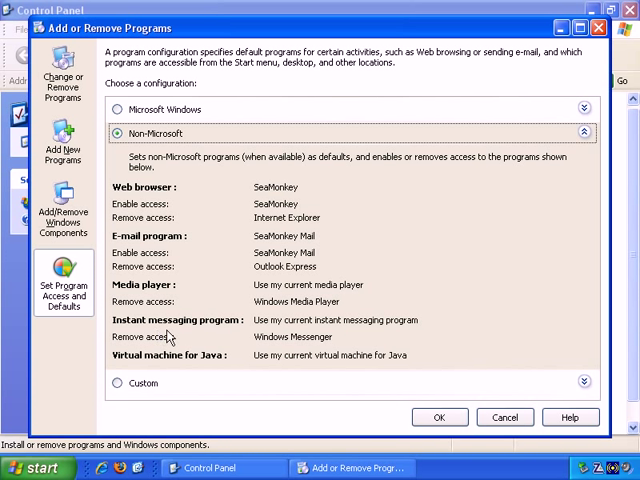
pyautogui.moveTo(262, 364)
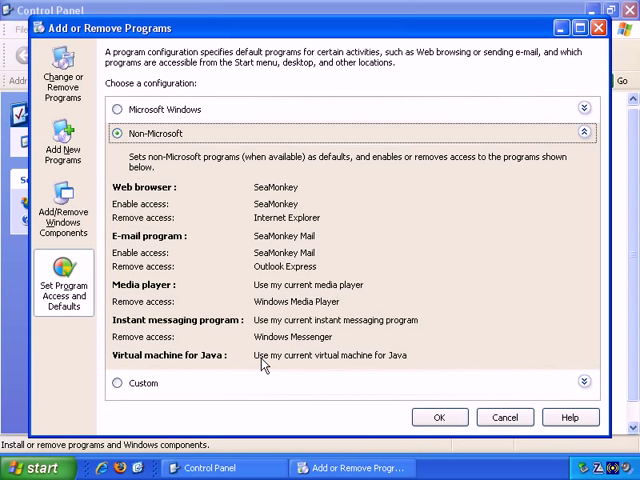
pyautogui.moveTo(158, 378)
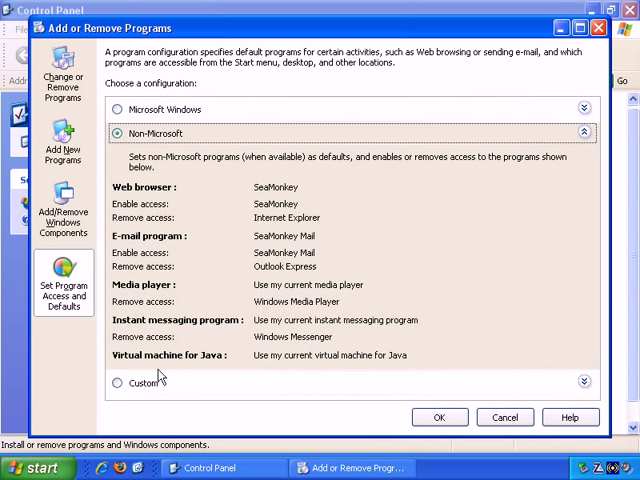
pyautogui.moveTo(116, 388)
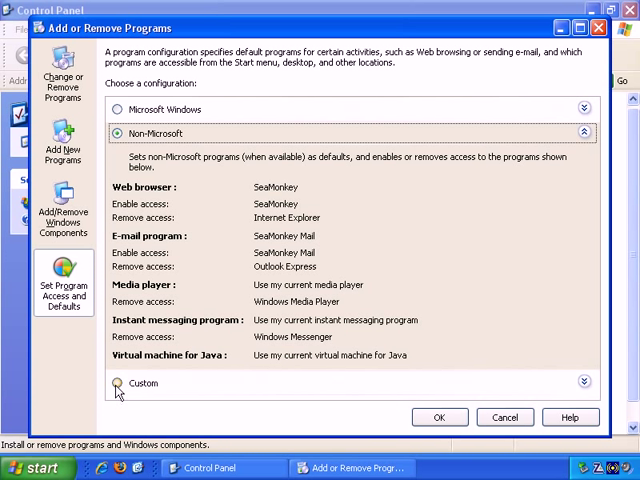
pyautogui.click(116, 384)
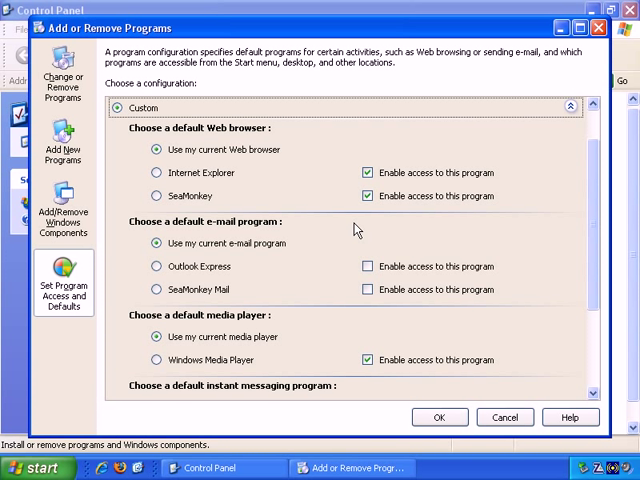
pyautogui.moveTo(244, 140)
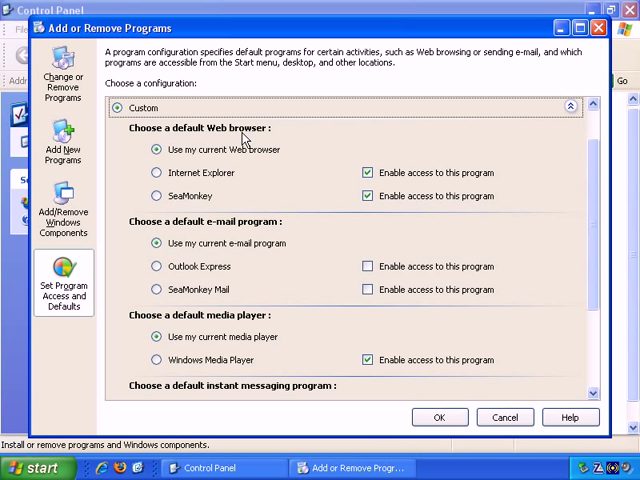
pyautogui.moveTo(172, 196)
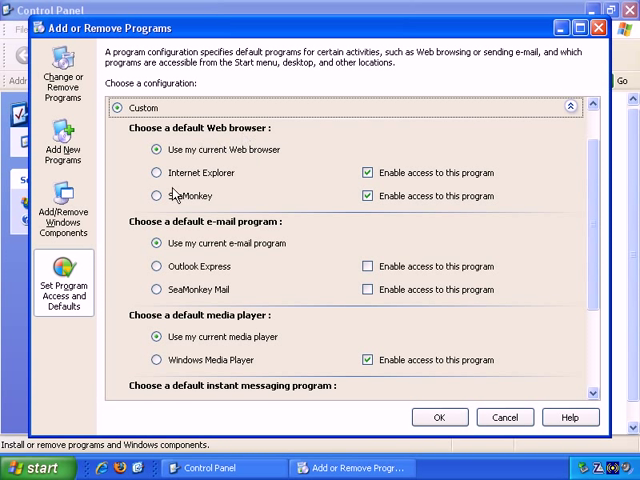
# After trying SeaMonkey options, set Internet Explorer as browser and Outlook Express as e-mail default
pyautogui.click(156, 172)
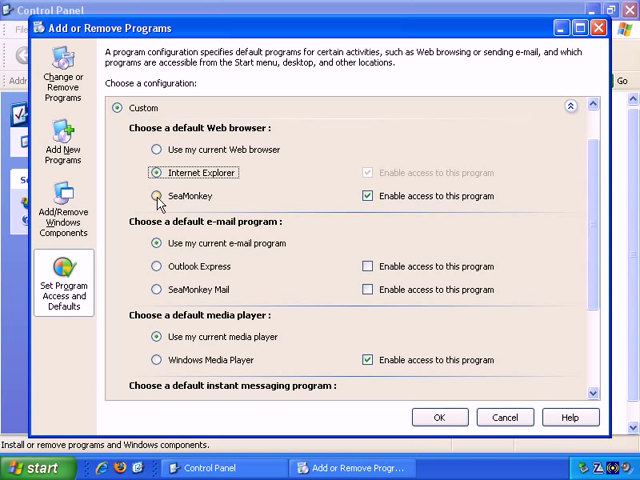
pyautogui.click(156, 196)
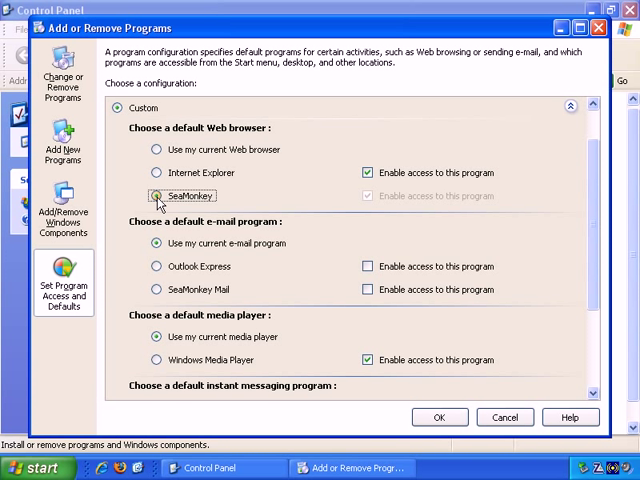
pyautogui.click(156, 172)
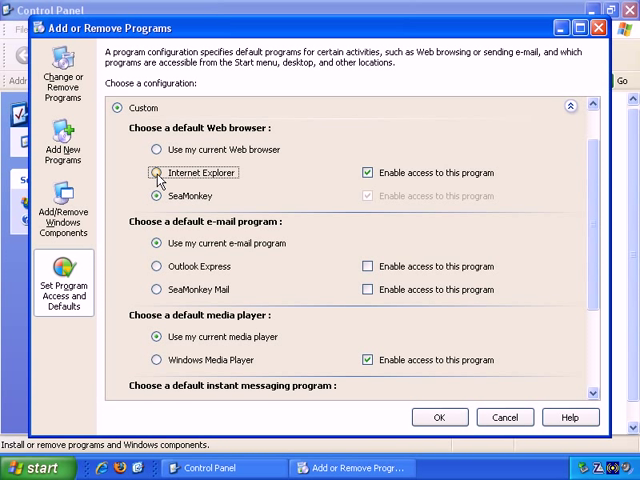
pyautogui.click(156, 172)
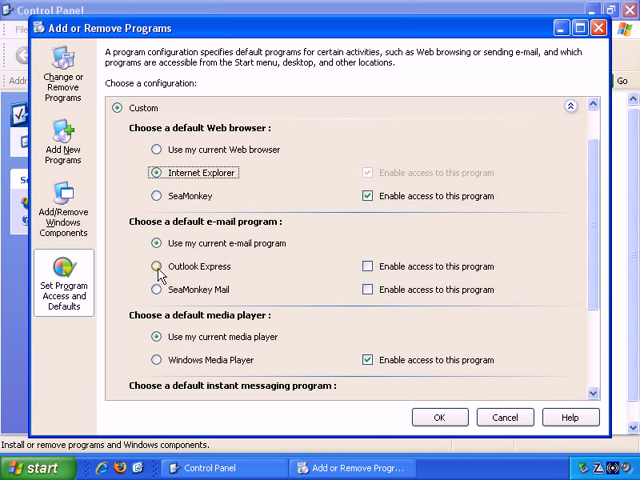
pyautogui.click(156, 288)
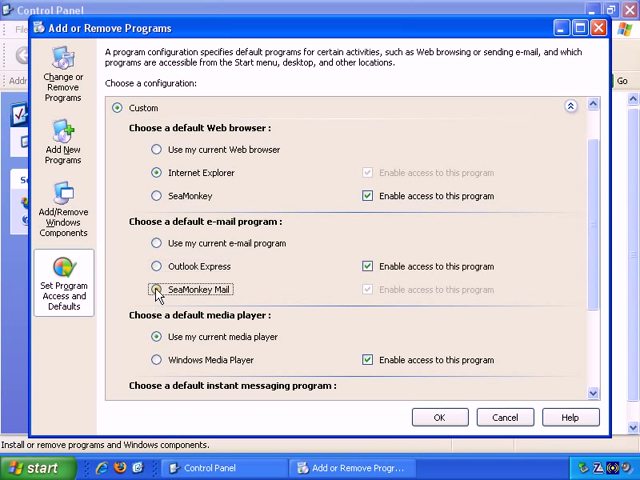
pyautogui.click(156, 266)
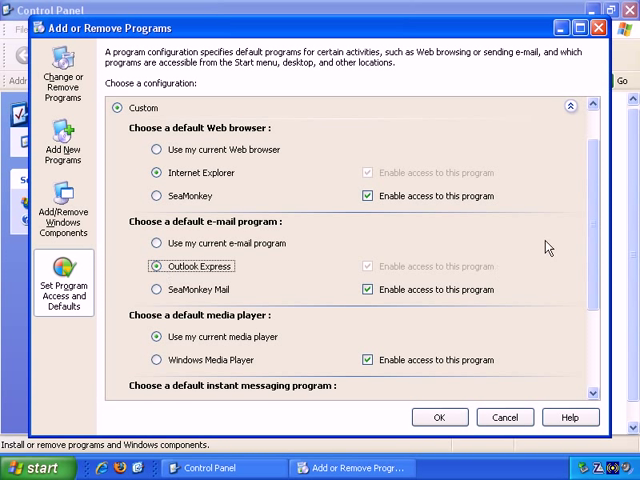
pyautogui.scroll(-3)
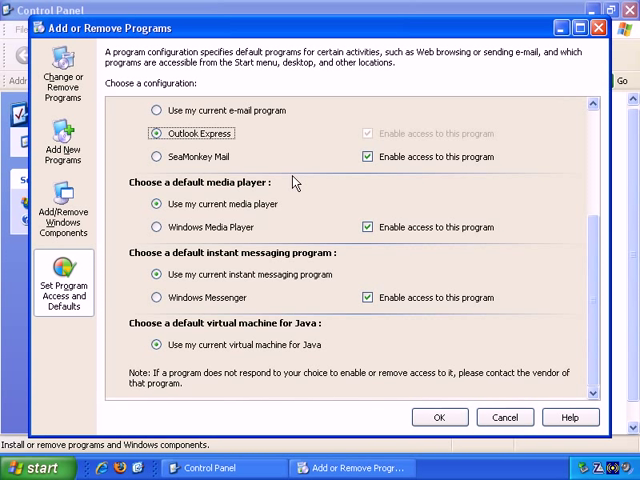
pyautogui.moveTo(256, 258)
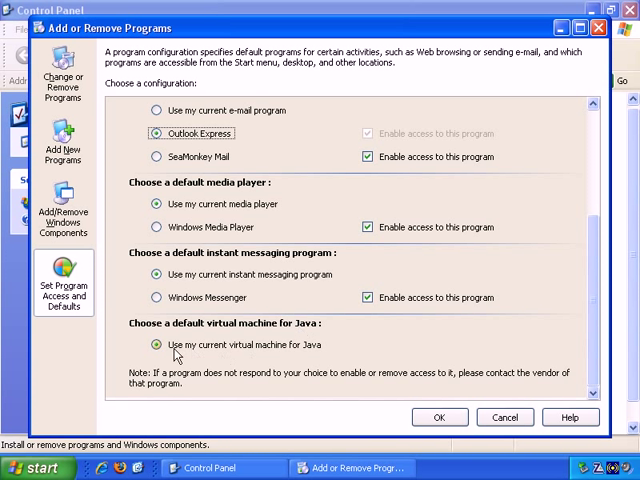
pyautogui.moveTo(260, 350)
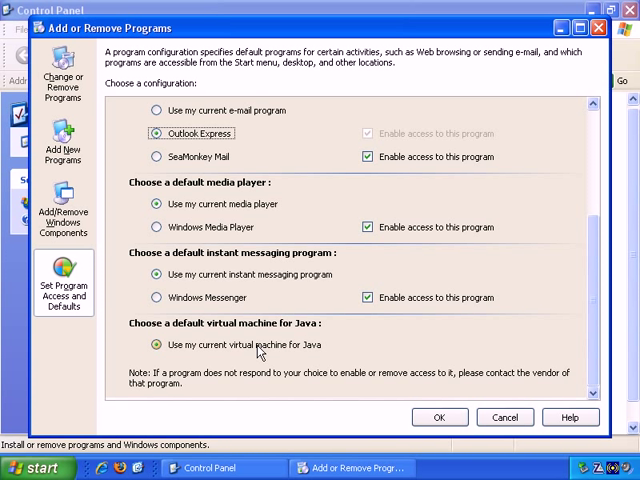
pyautogui.moveTo(218, 316)
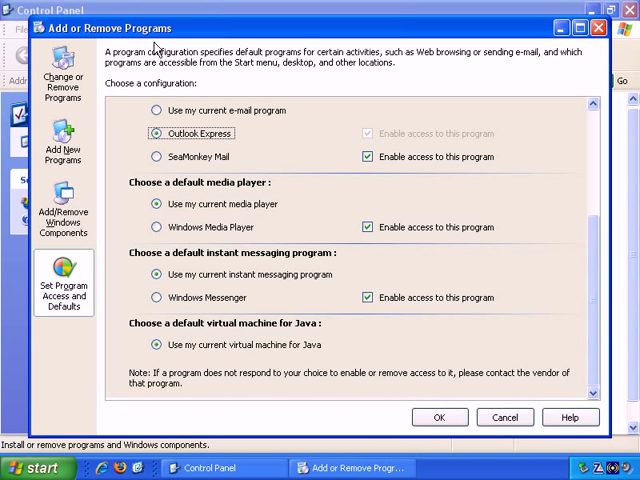
pyautogui.moveTo(64, 80)
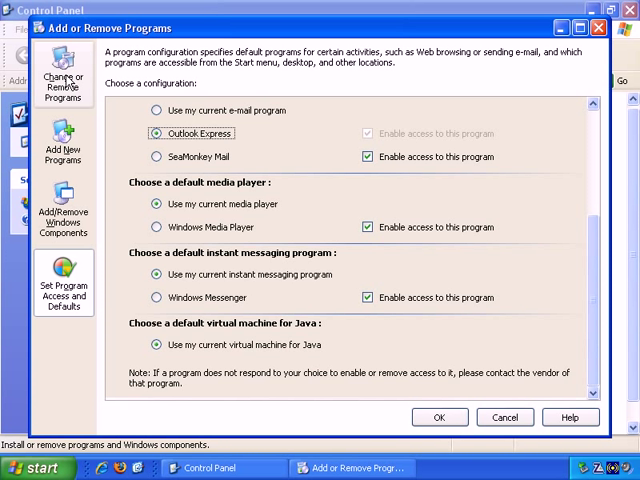
# Return to the Change or Remove Programs list of installed software
pyautogui.click(64, 82)
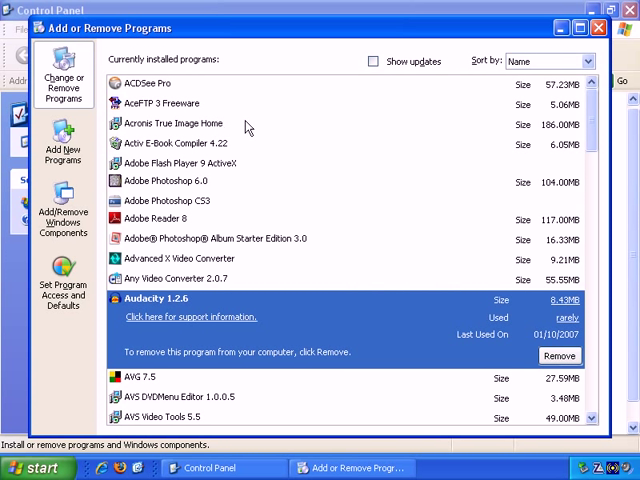
pyautogui.moveTo(258, 128)
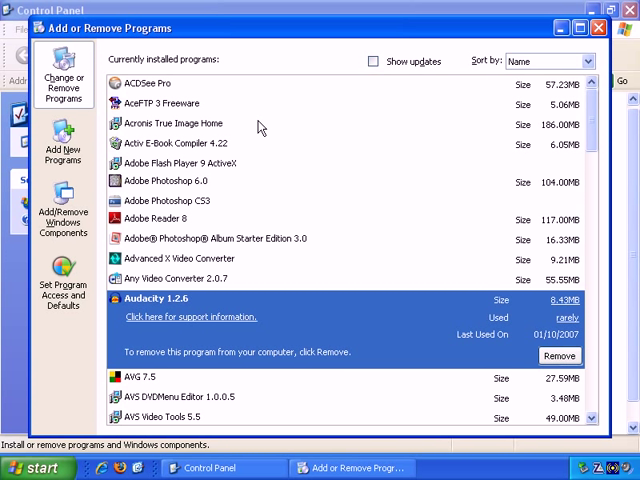
pyautogui.moveTo(208, 92)
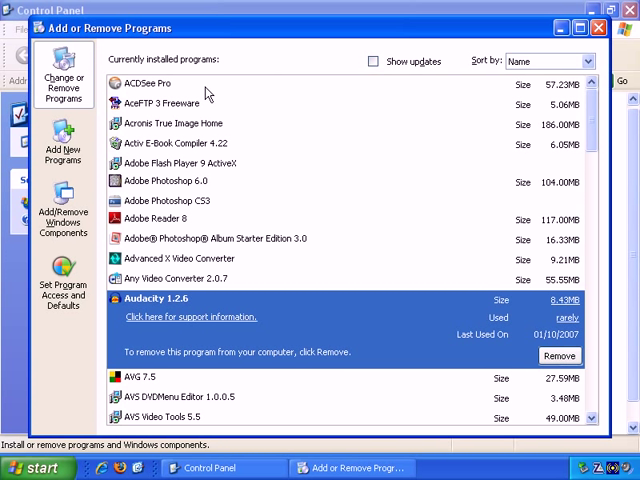
pyautogui.moveTo(64, 282)
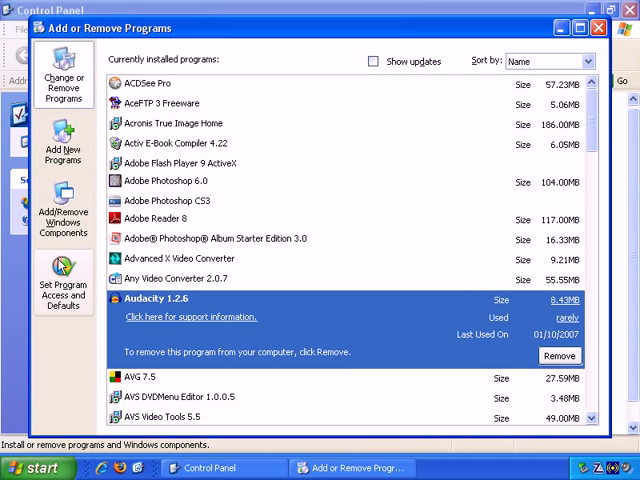
pyautogui.moveTo(62, 208)
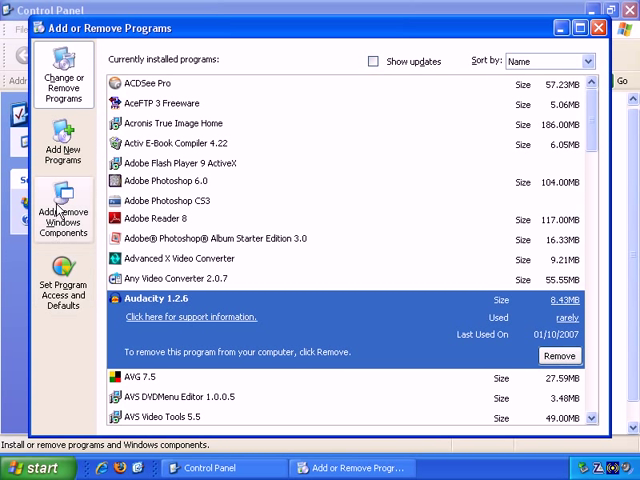
pyautogui.moveTo(292, 32)
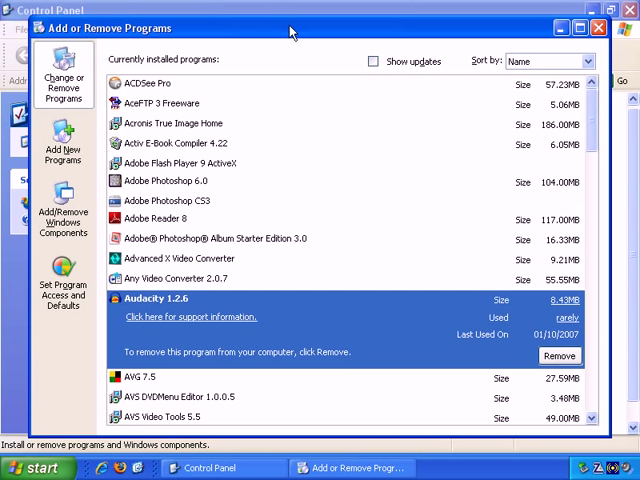